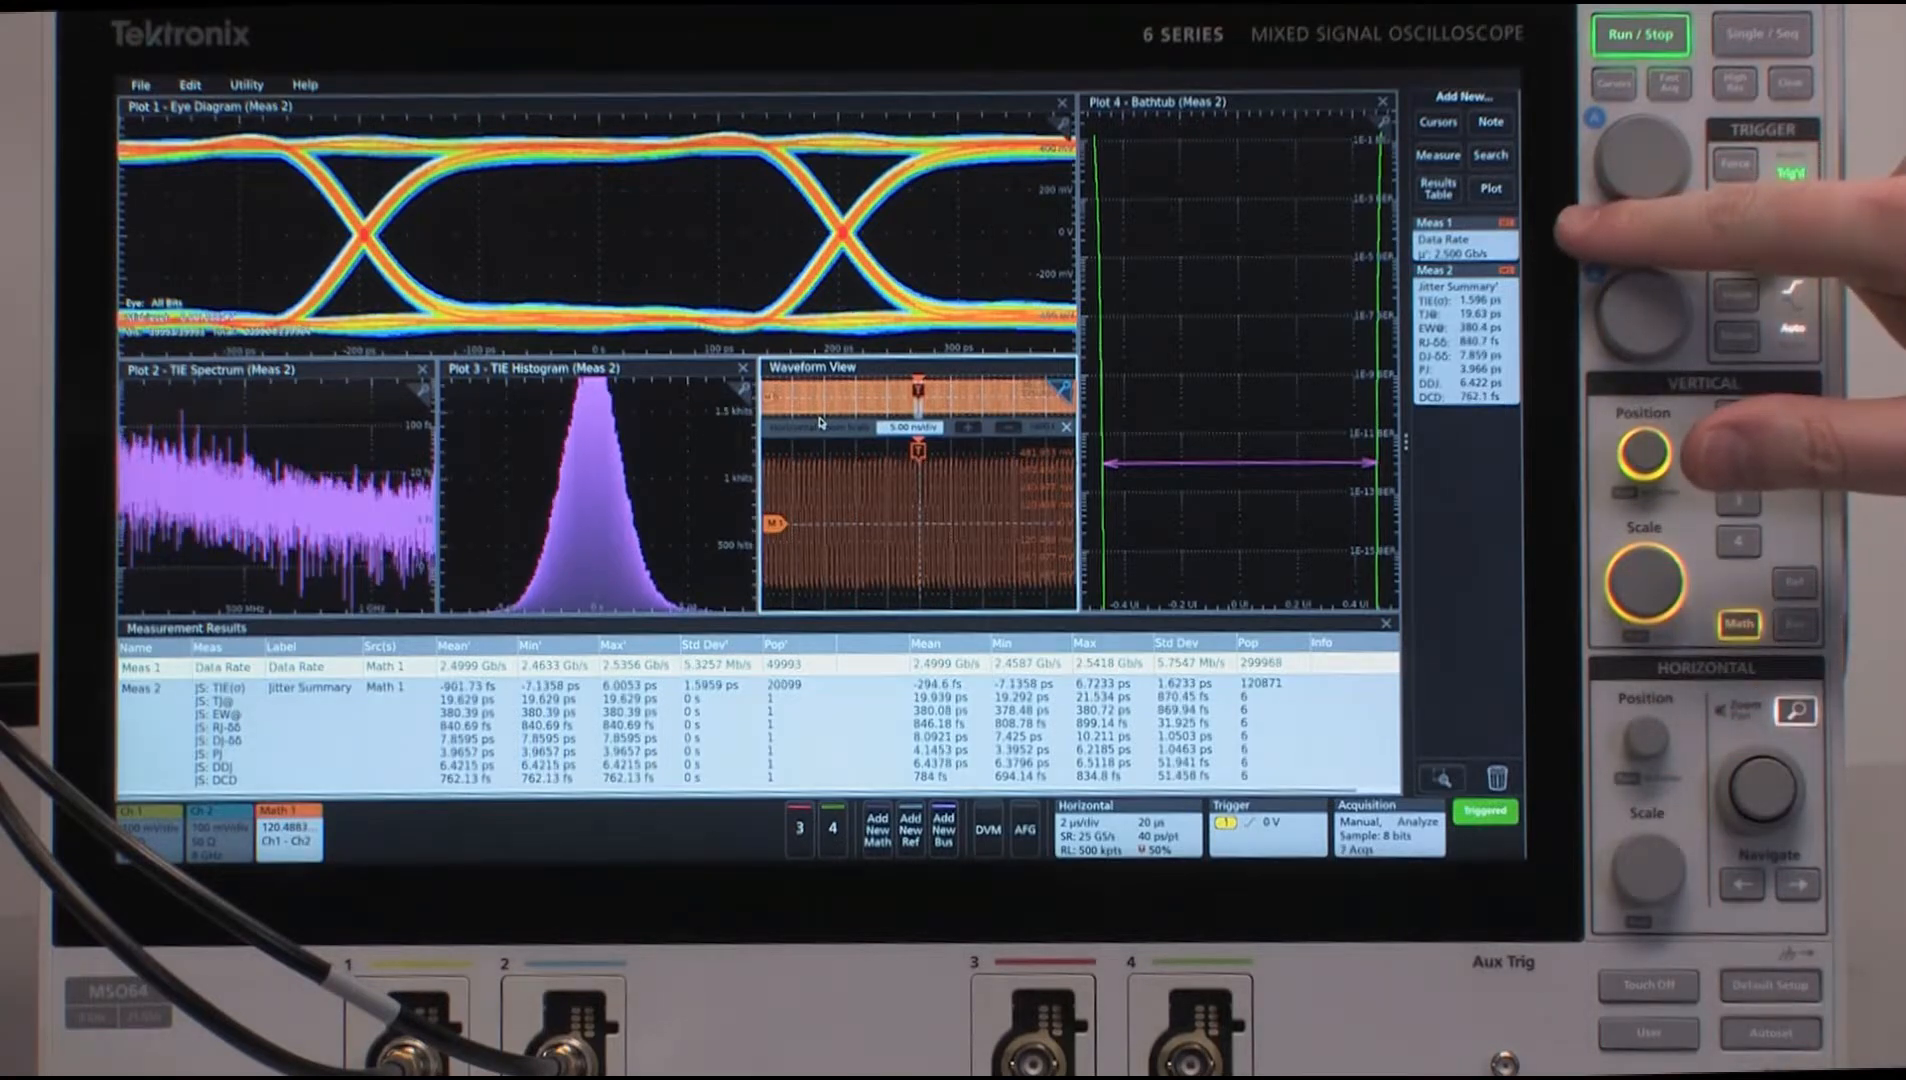
pyautogui.moveTo(1764, 228)
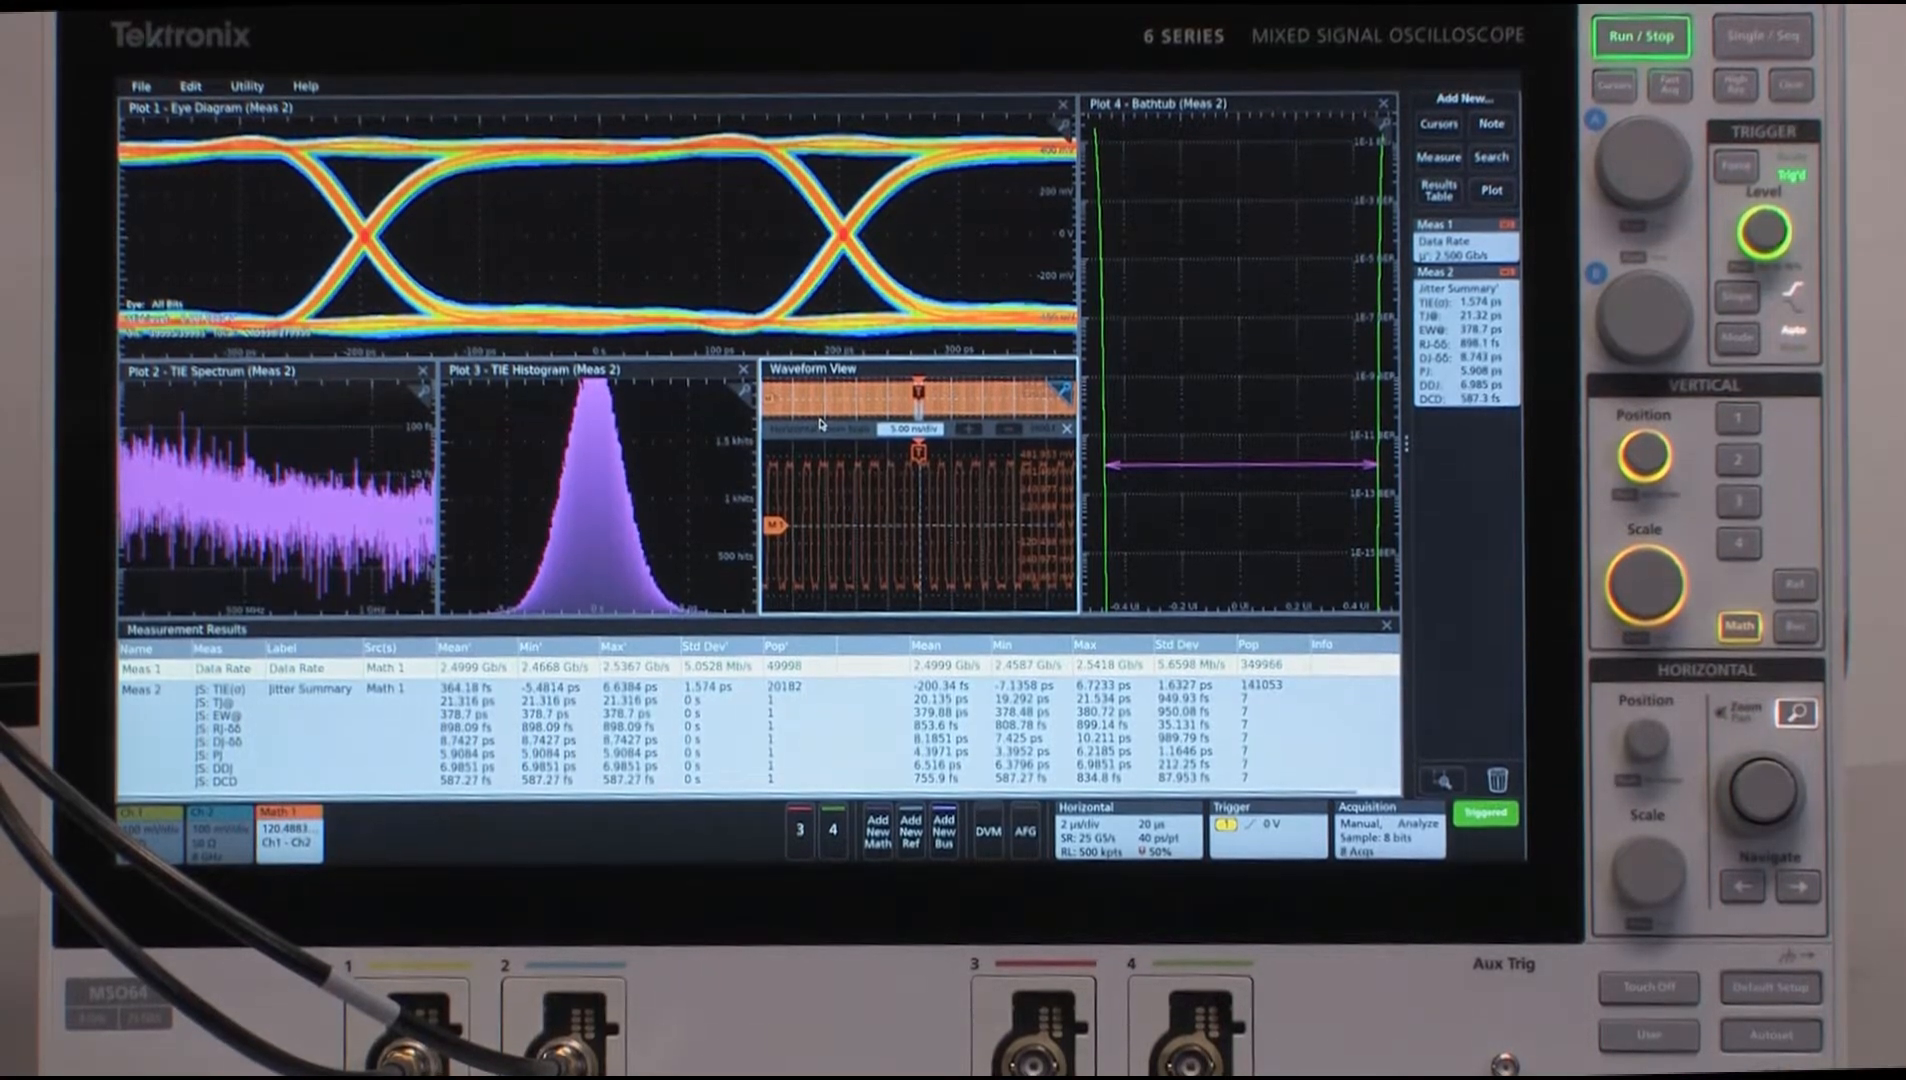